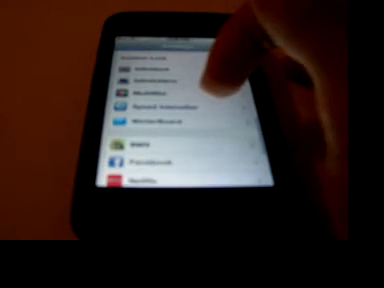
{"action": "scroll", "scroll_direction": "down", "scroll_amount": 3}
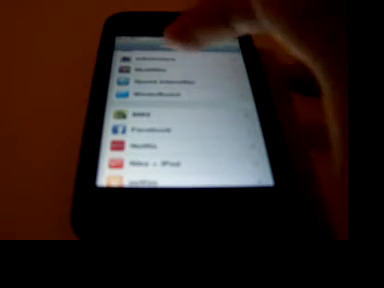